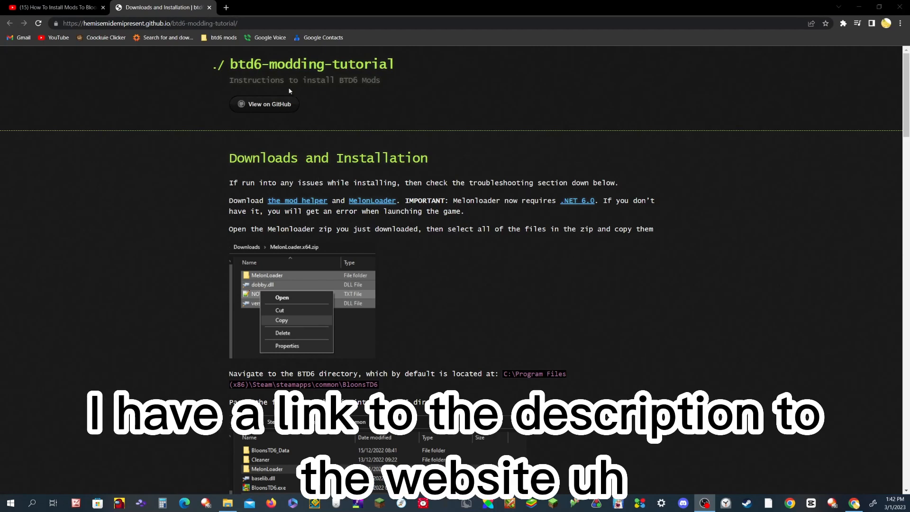
{"action": "mouse_move", "coordinate": [449, 123]}
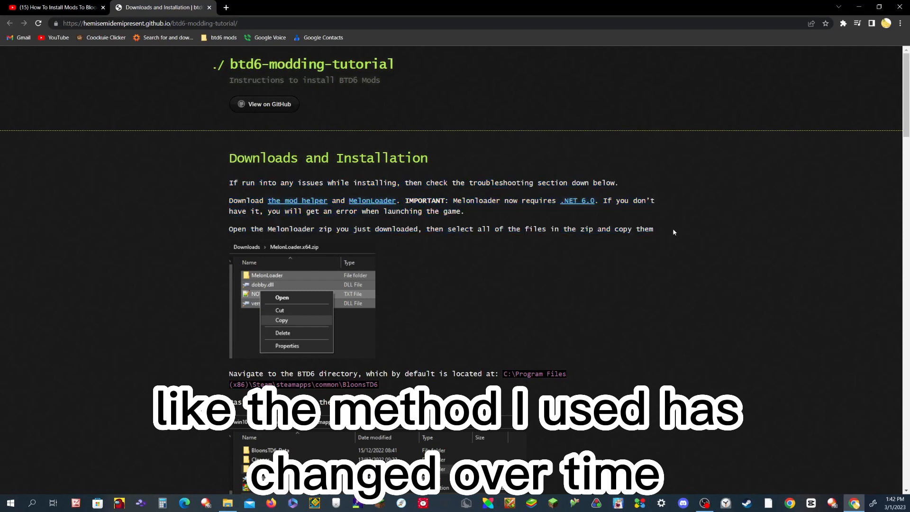
{"action": "mouse_move", "coordinate": [310, 208]}
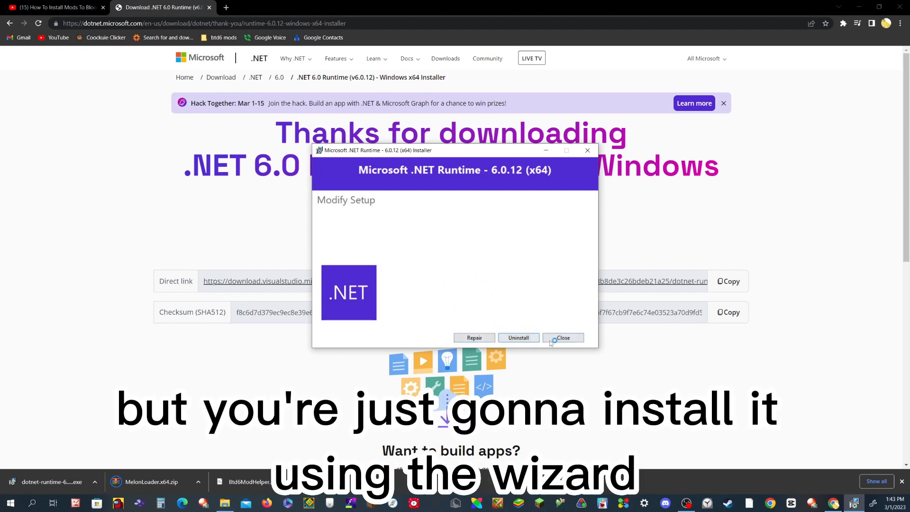
Close the .NET Runtime 6.0.12 setup since it is already installed.
{"action": "left_click", "coordinate": [562, 337]}
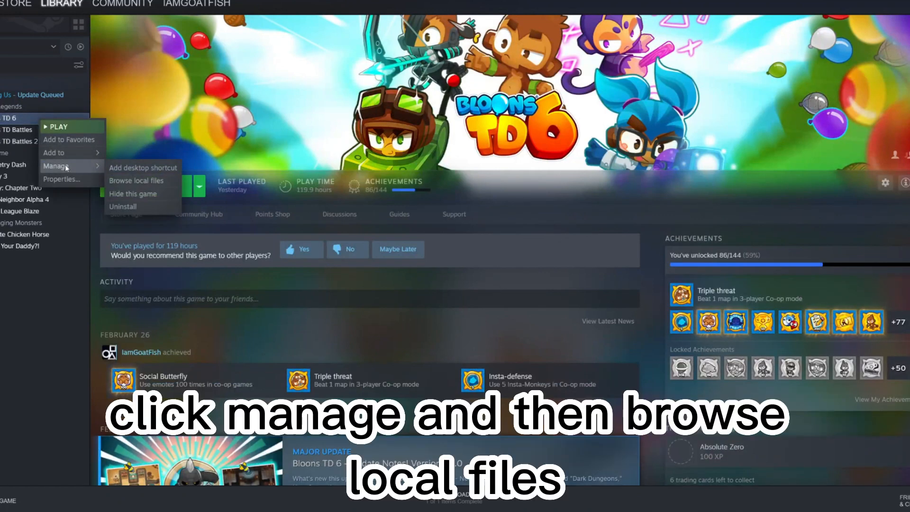
Browse Bloons TD 6's local files from its Steam Manage menu.
{"action": "left_click", "coordinate": [137, 180]}
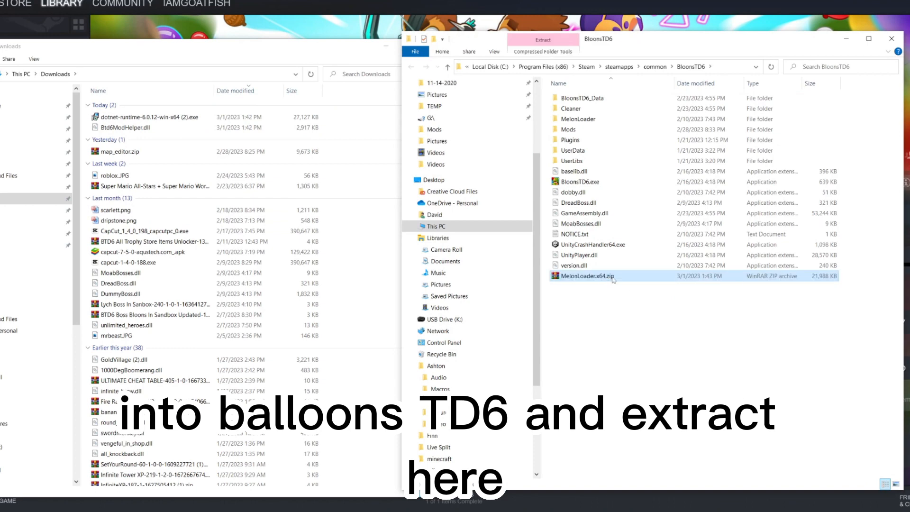
Extract MelonLoader.x64.zip into the BloonsTD6 folder, replacing all existing files.
{"action": "double_click", "coordinate": [583, 276]}
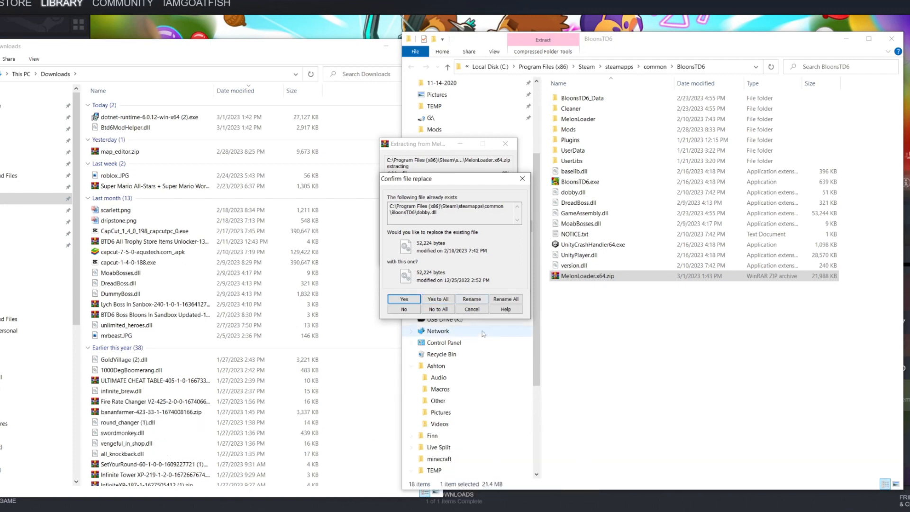
{"action": "left_click", "coordinate": [404, 309]}
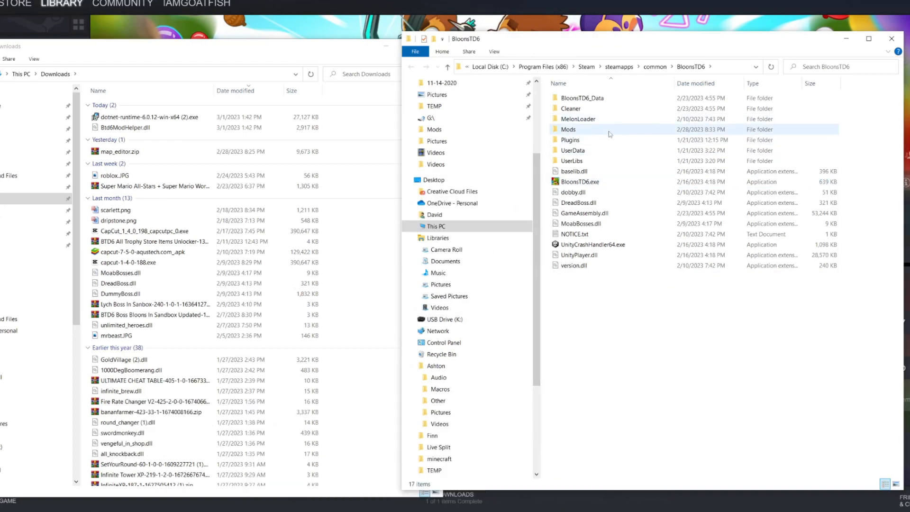
Open the Mods folder inside the BloonsTD6 directory.
{"action": "double_click", "coordinate": [568, 129]}
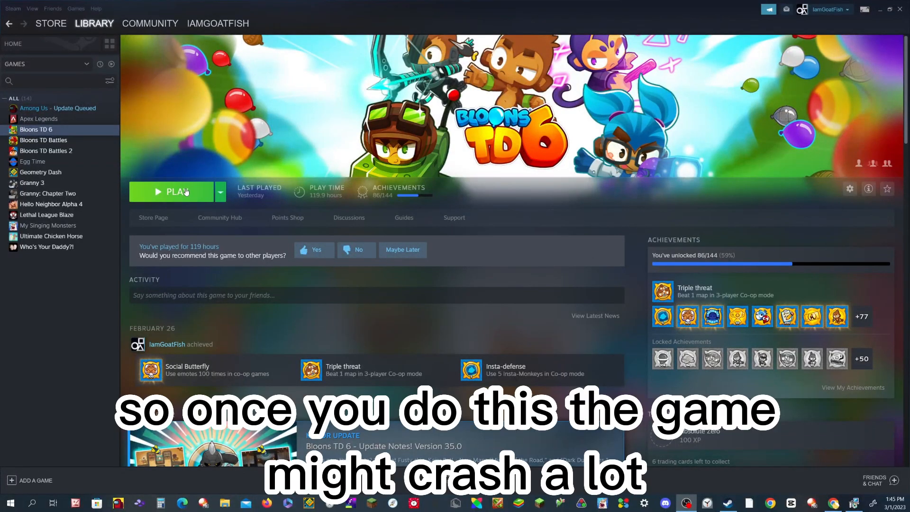
Launch Bloons TD 6 from its Steam library page.
{"action": "left_click", "coordinate": [171, 192]}
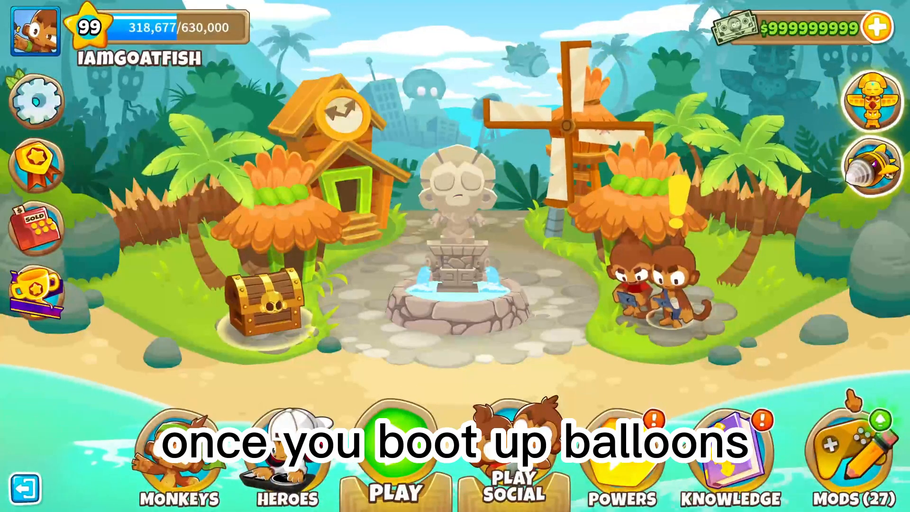
Download Unlimited 5th Tiers + from the in-game Mod Browser and confirm, then scan the mod list.
{"action": "left_click", "coordinate": [861, 453]}
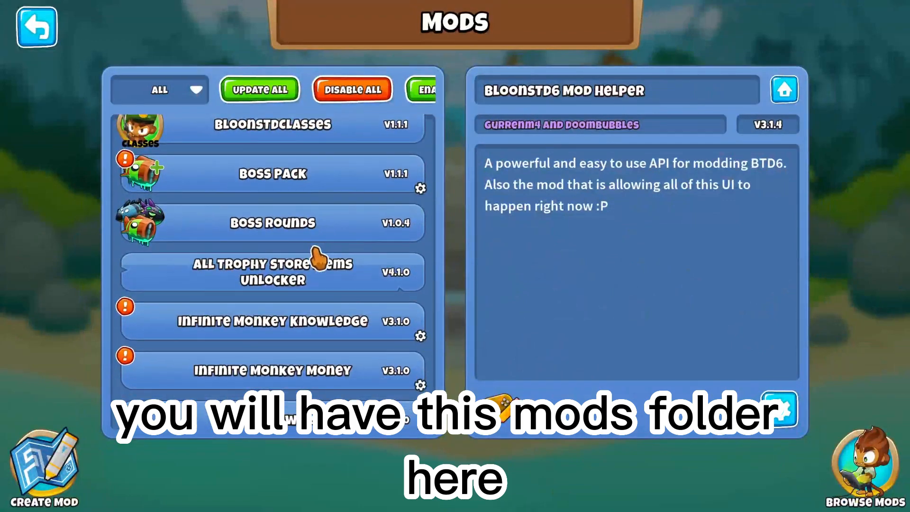
{"action": "left_click", "coordinate": [864, 465]}
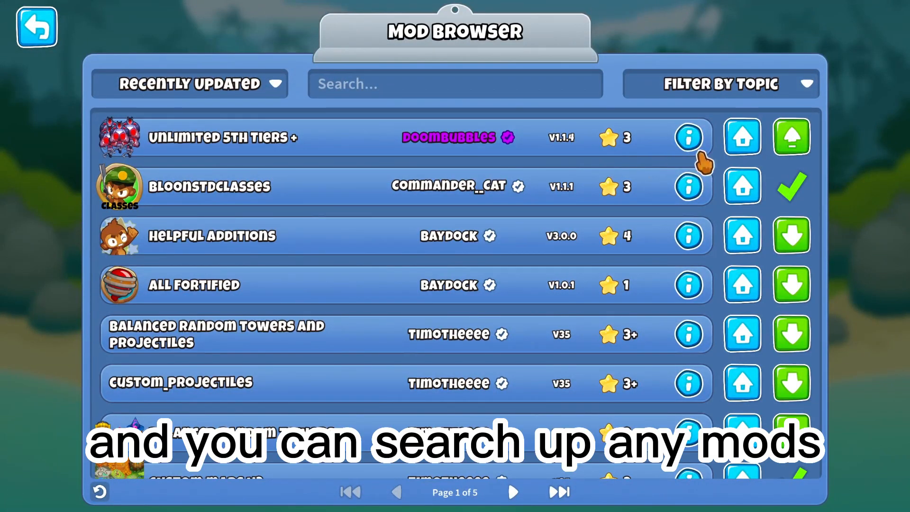
{"action": "left_click", "coordinate": [790, 137]}
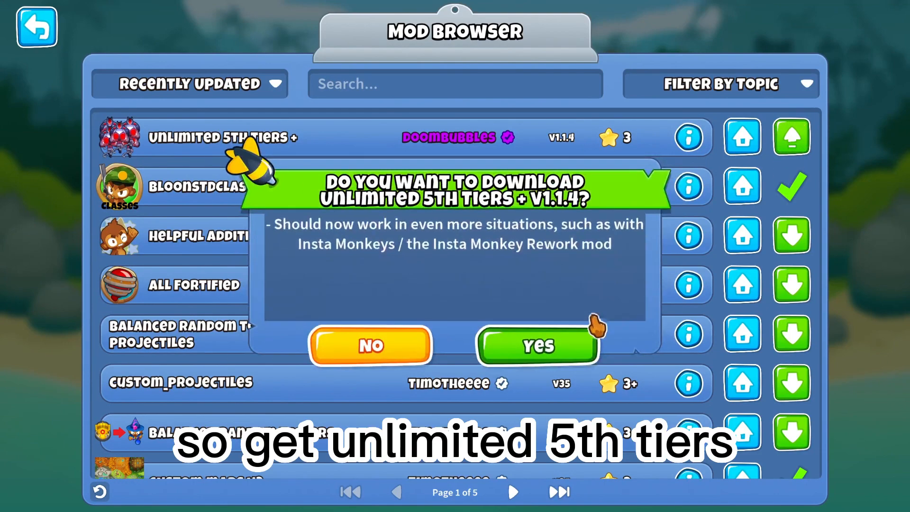
{"action": "left_click", "coordinate": [535, 344]}
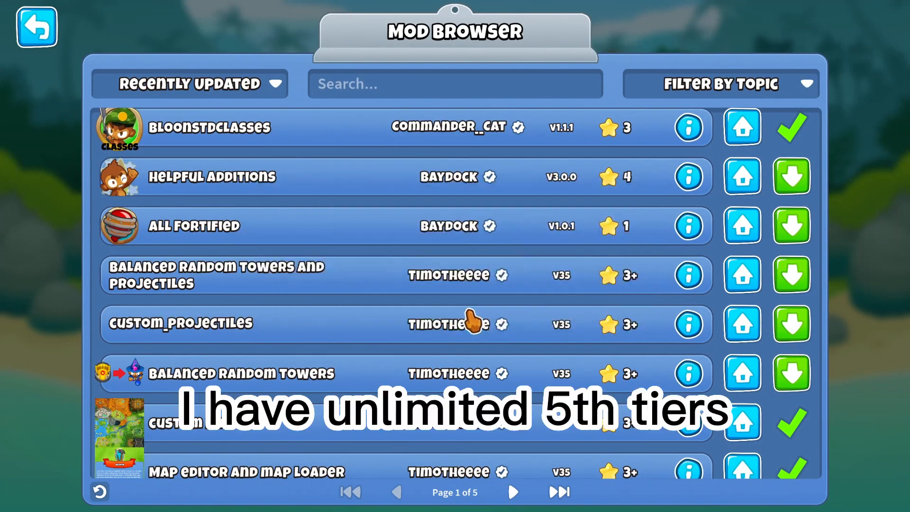
{"action": "scroll", "scroll_direction": "down", "scroll_amount": 3}
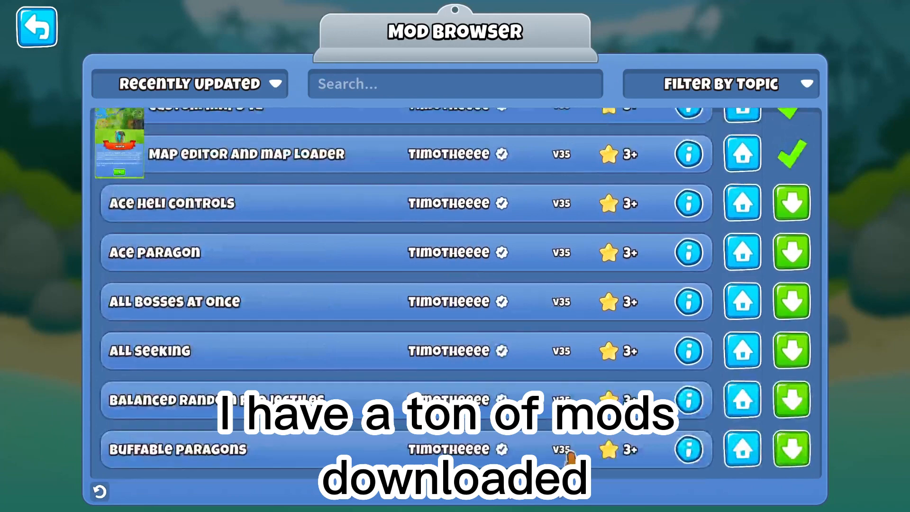